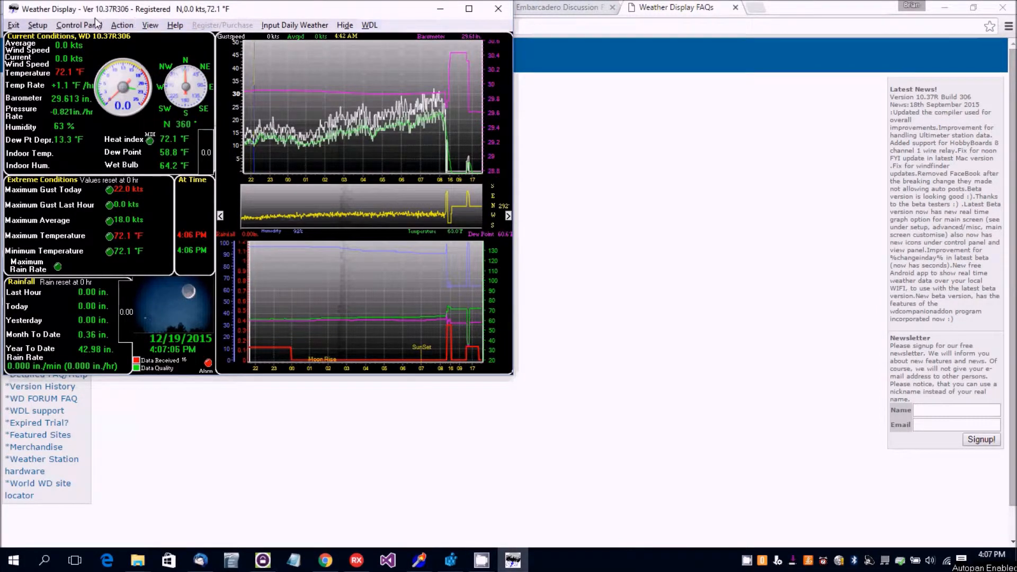
Step: Open the FTP & Connections setup from the Control Panel
click(79, 25)
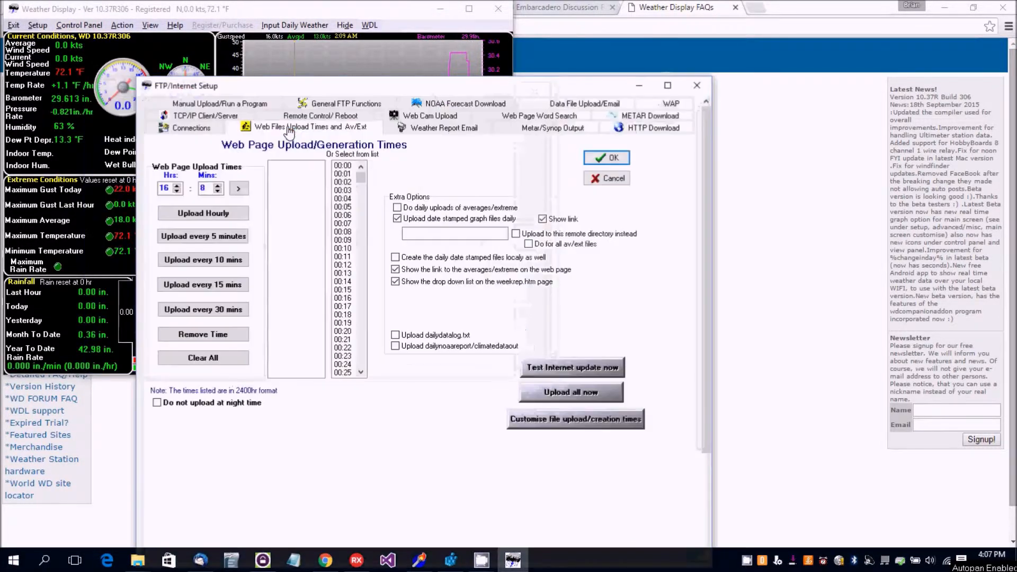
Step: Switch the main internet connection on and enter the weather-display.com FTP host
click(191, 127)
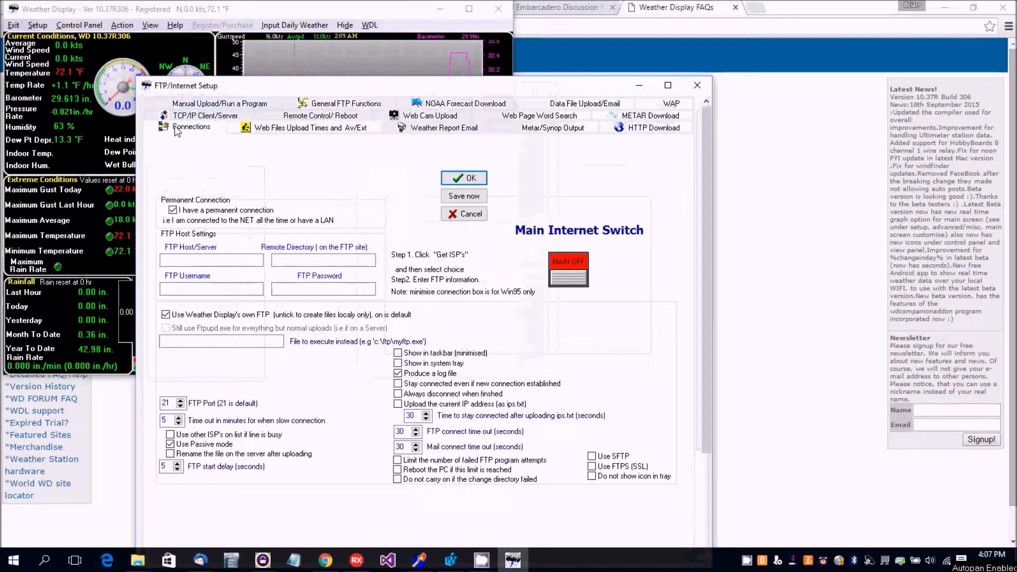
click(569, 269)
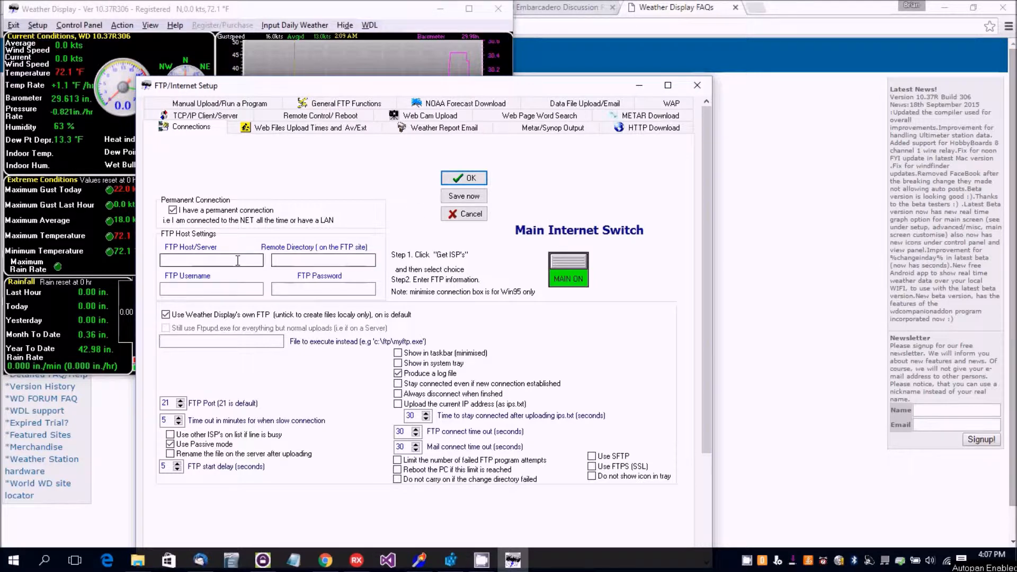
text(f)
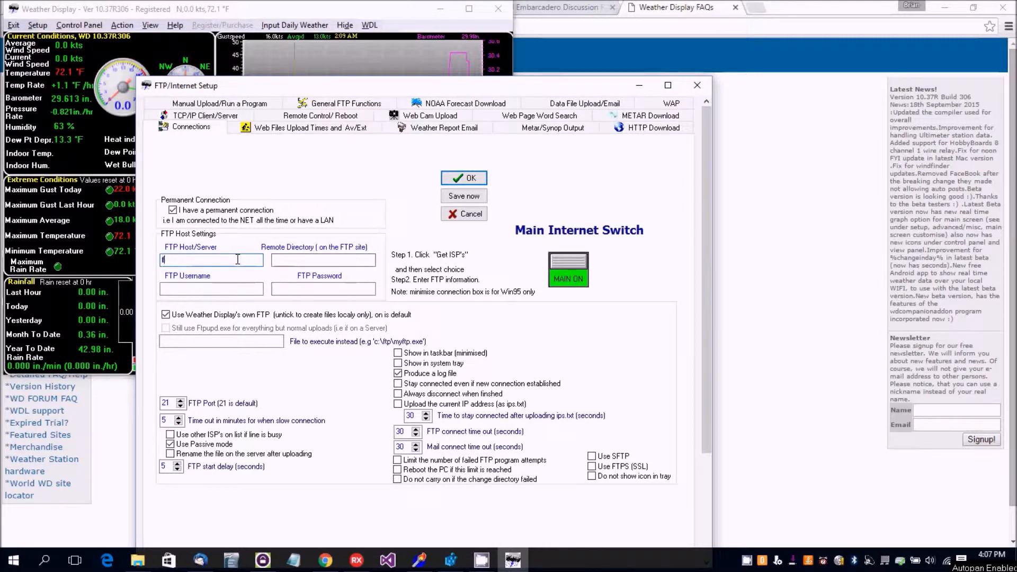
text(ftpweather-displa)
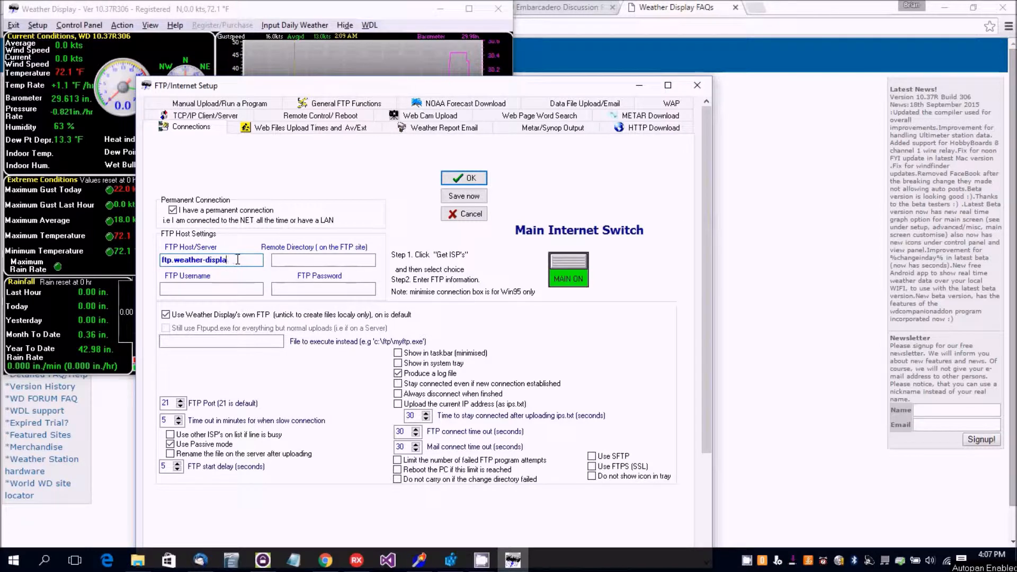
text(y.com)
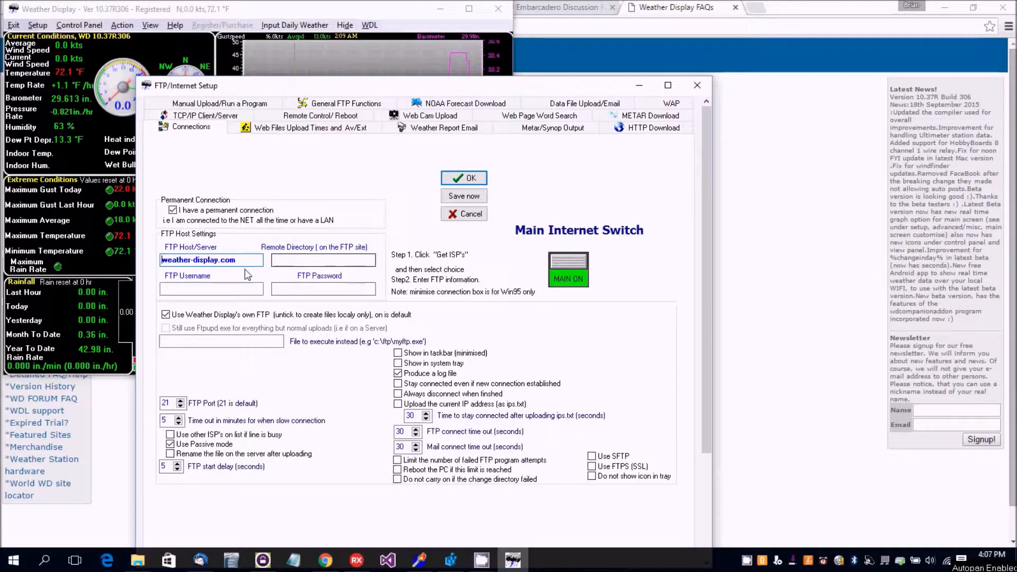
Step: Enter the FTP username, password and remote directory /webtest
click(211, 289)
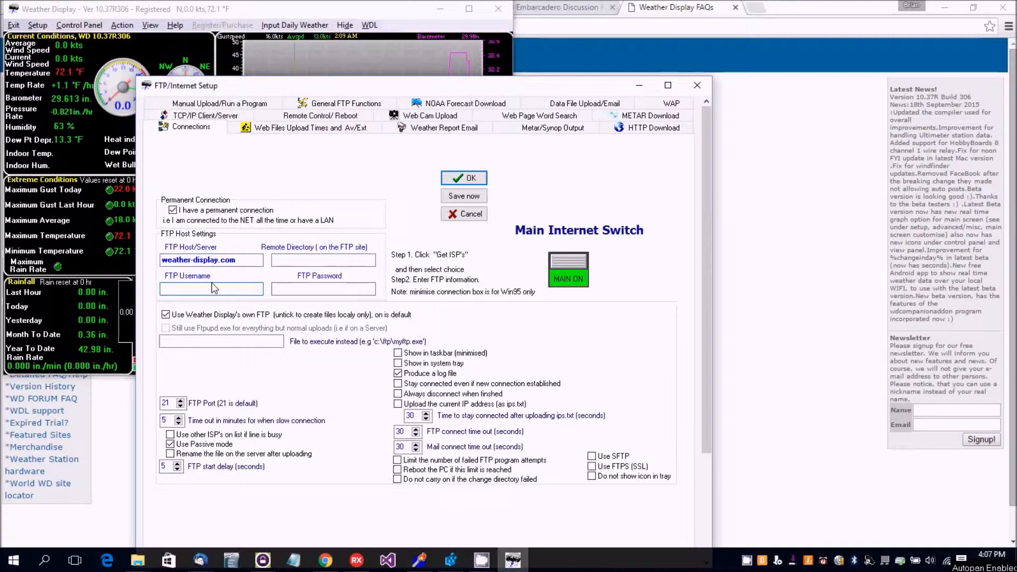
text(brian)
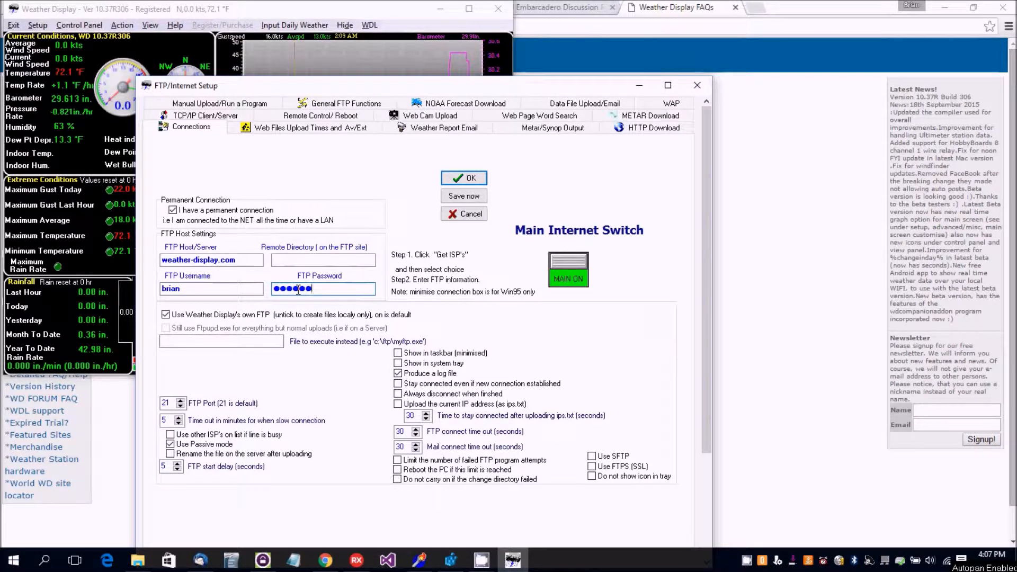
text(*)
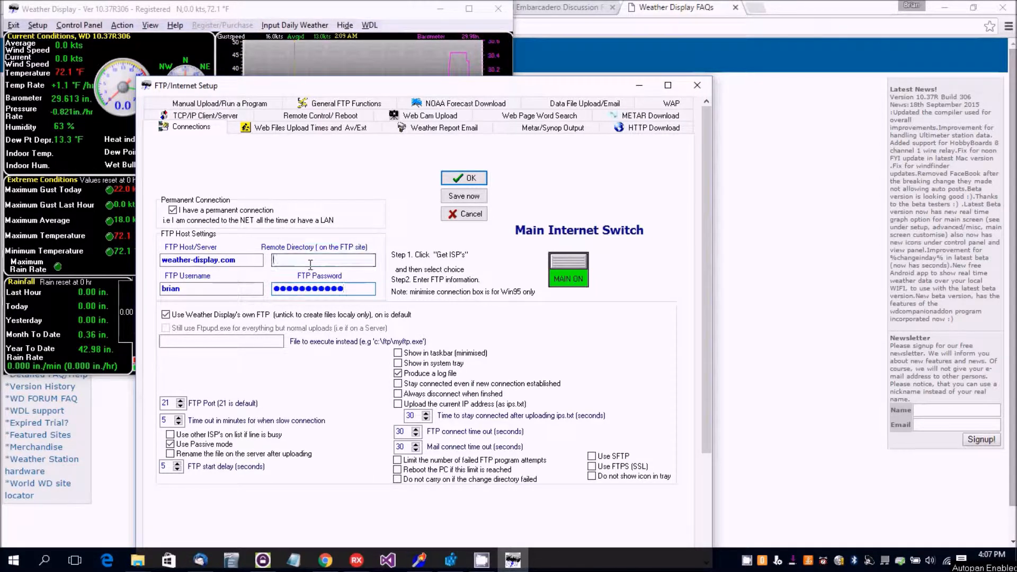
text(/)
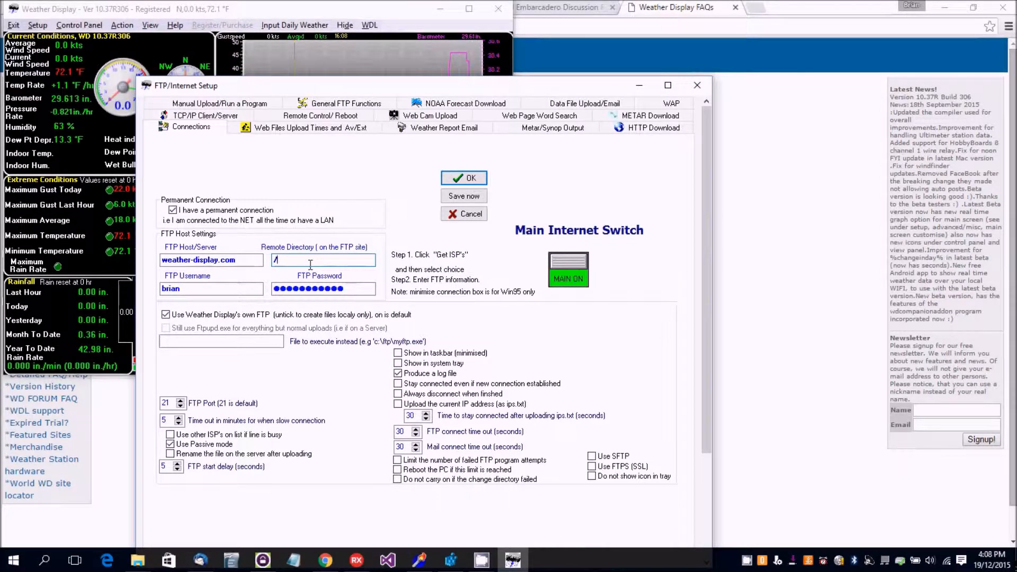
text(webtest)
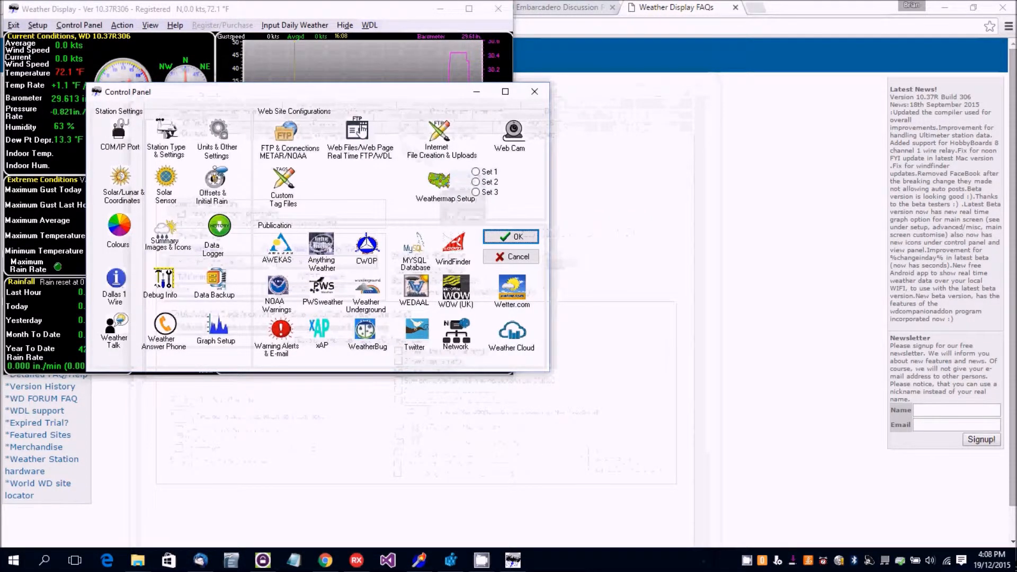
Step: Turn Real Time Client FTP on, uploading clientraw under a temporary file name
click(358, 132)
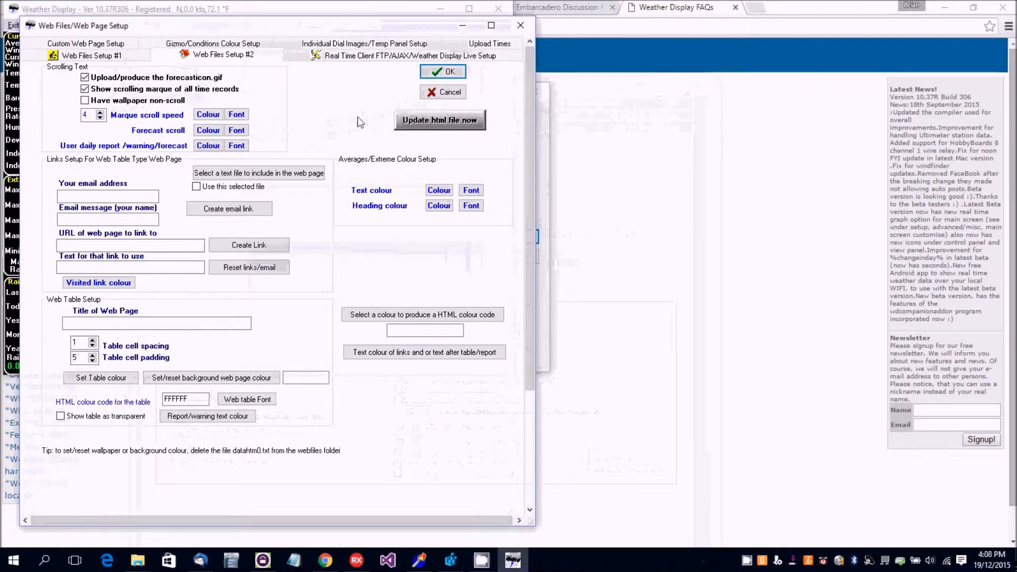
click(429, 57)
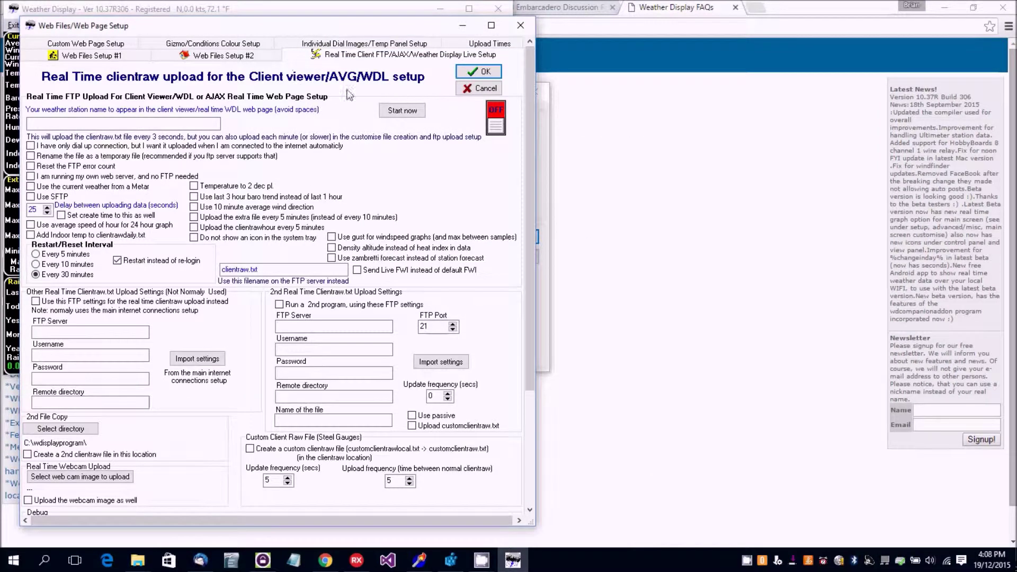
click(496, 111)
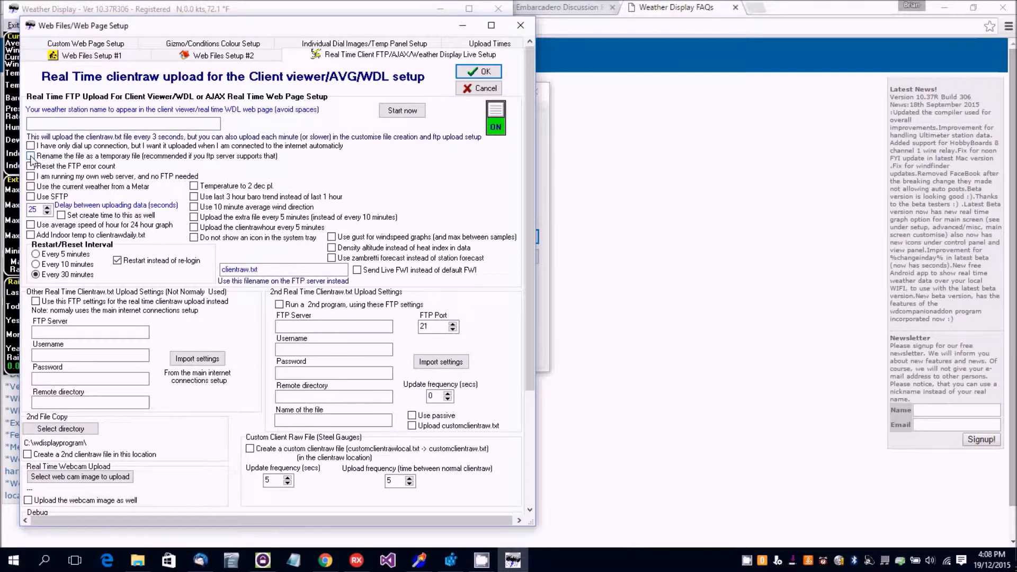
click(33, 158)
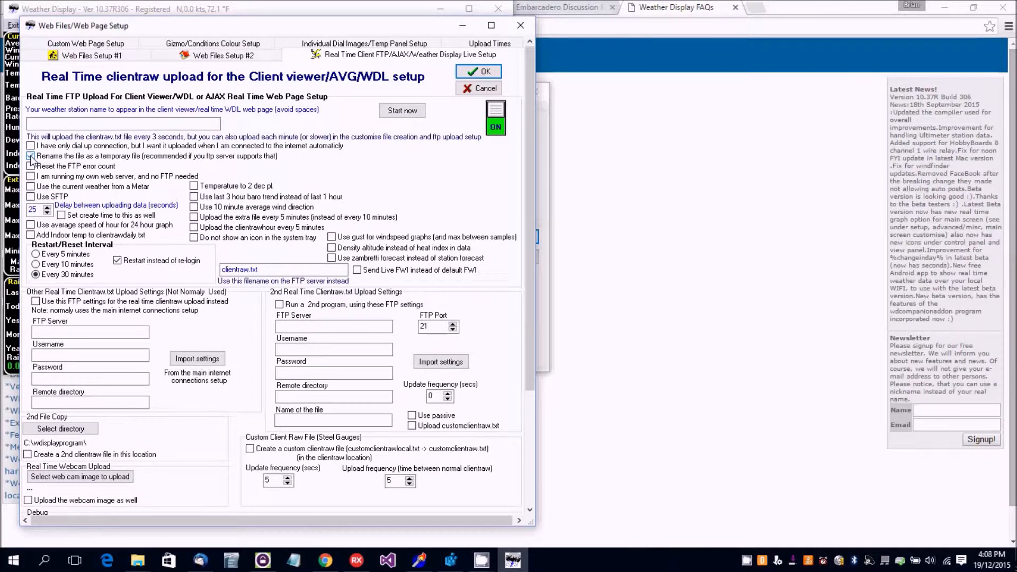
click(34, 159)
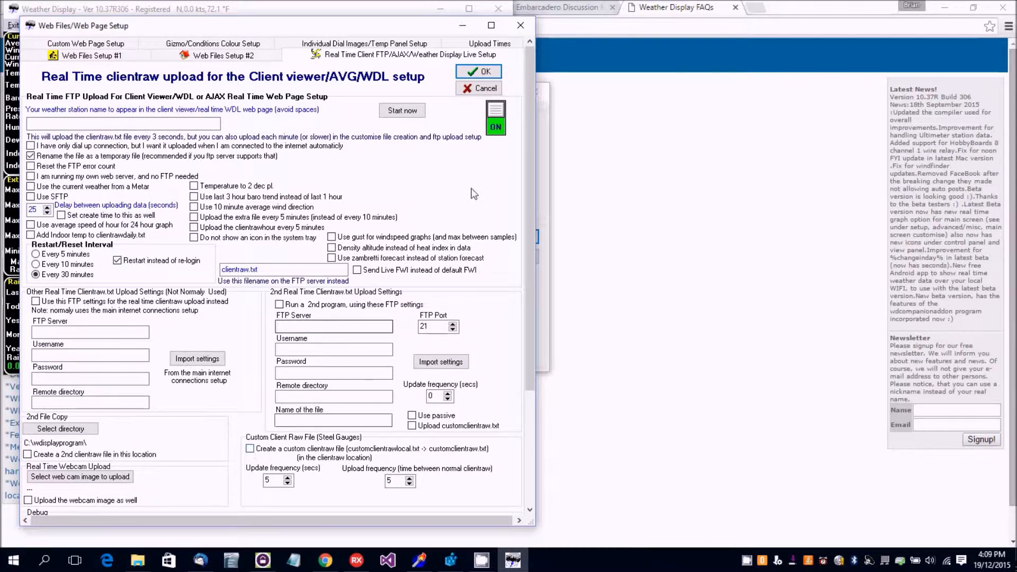
mouse_move(402, 111)
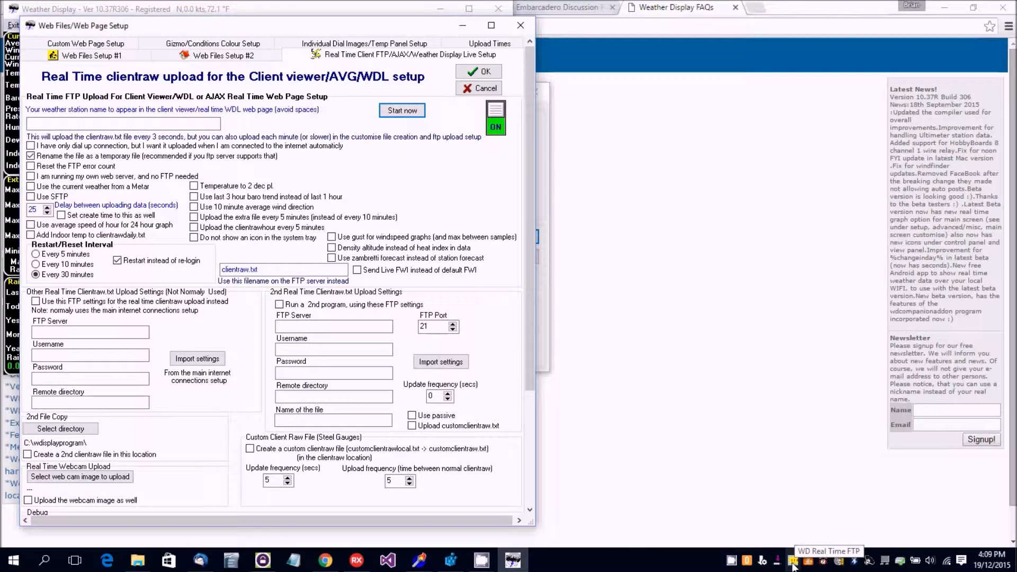
click(403, 110)
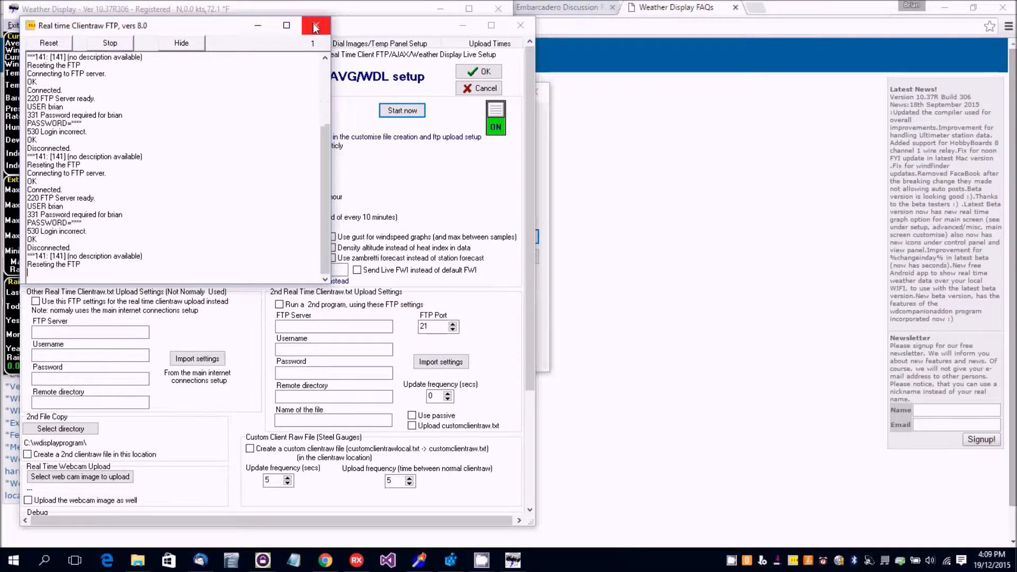
click(311, 25)
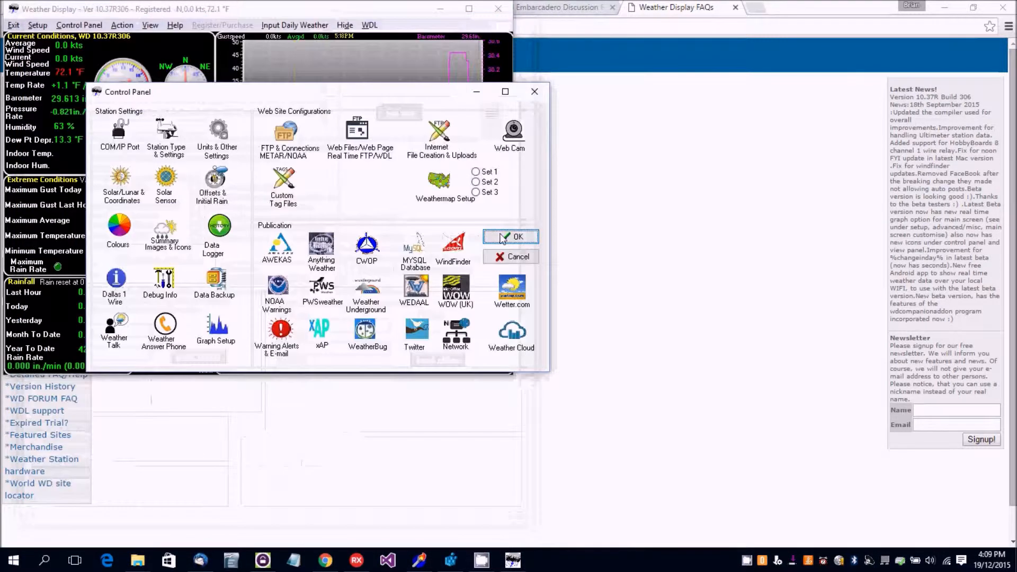
click(285, 133)
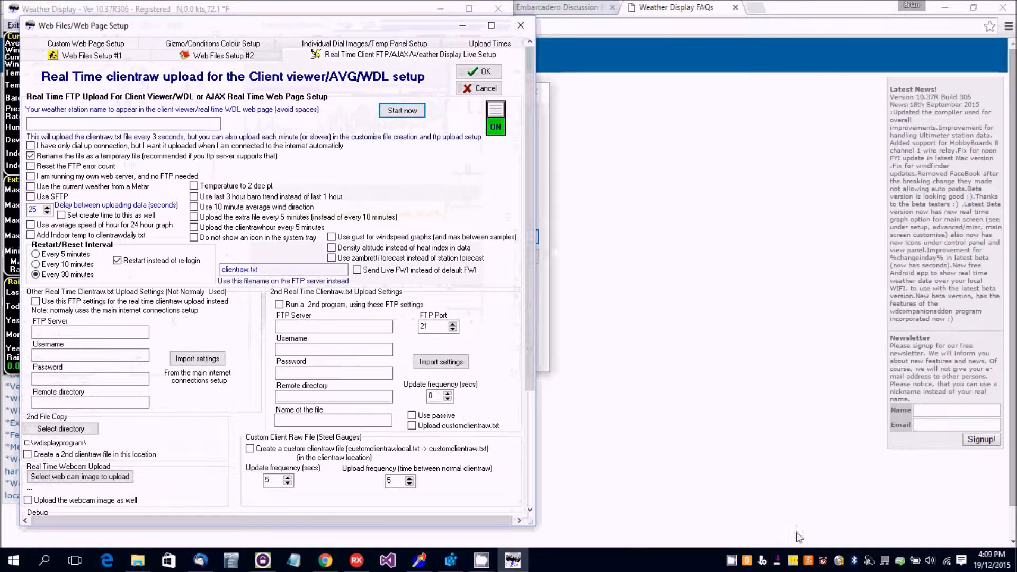
Step: Confirm the Web Files/Web Page setup and check the real-time FTP log for clientraw uploads
click(401, 111)
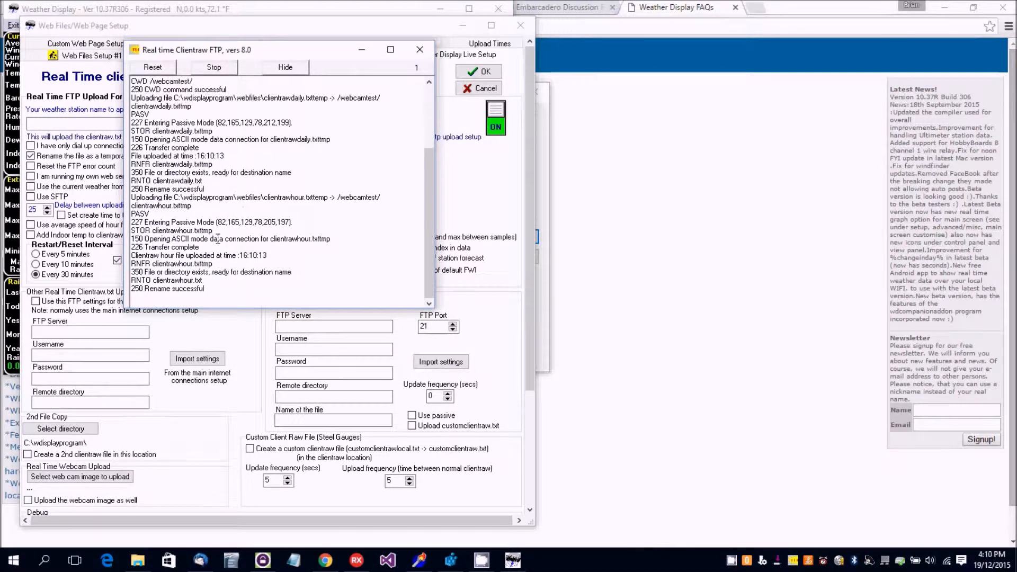
mouse_move(493, 189)
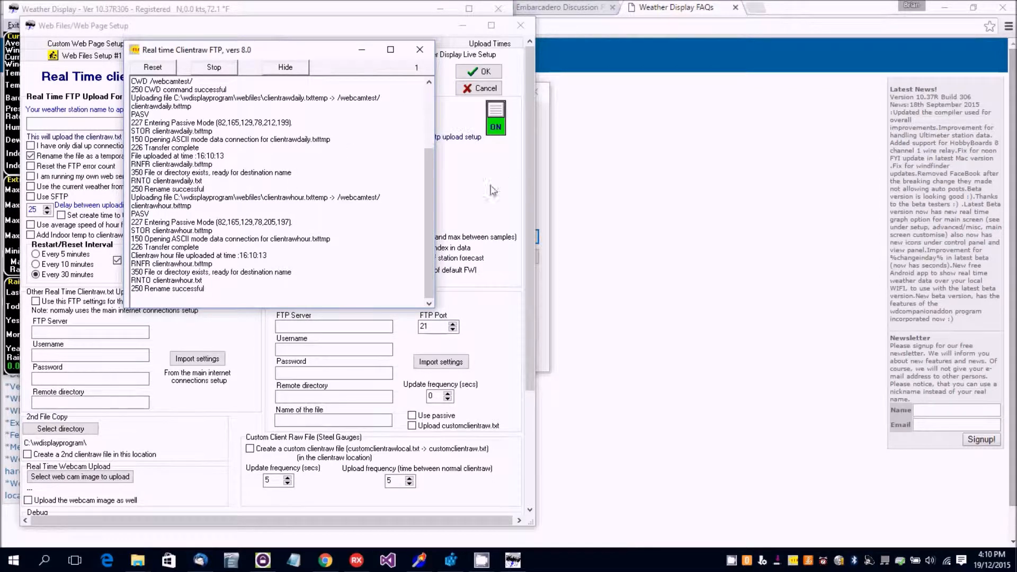
click(416, 48)
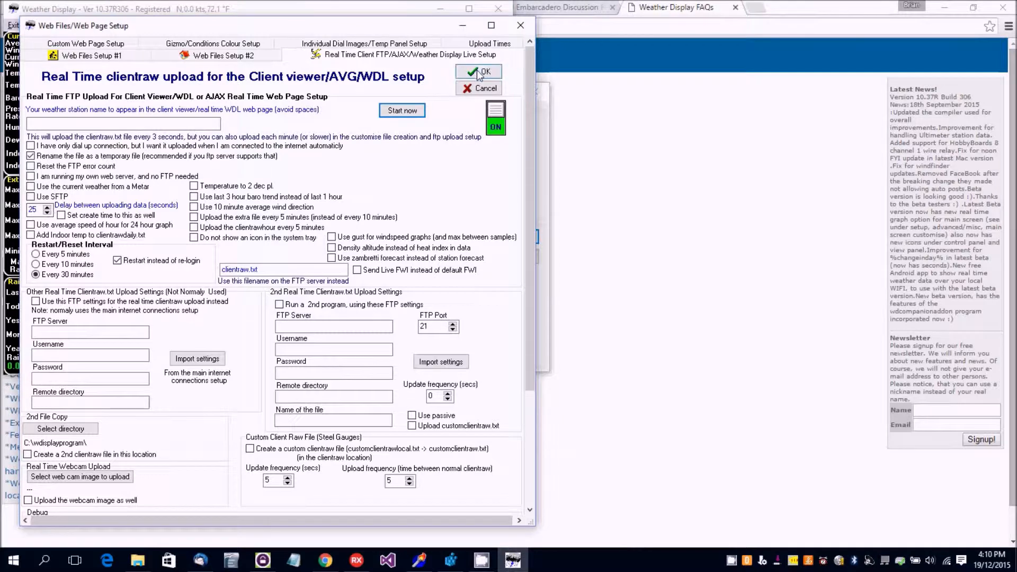
click(482, 71)
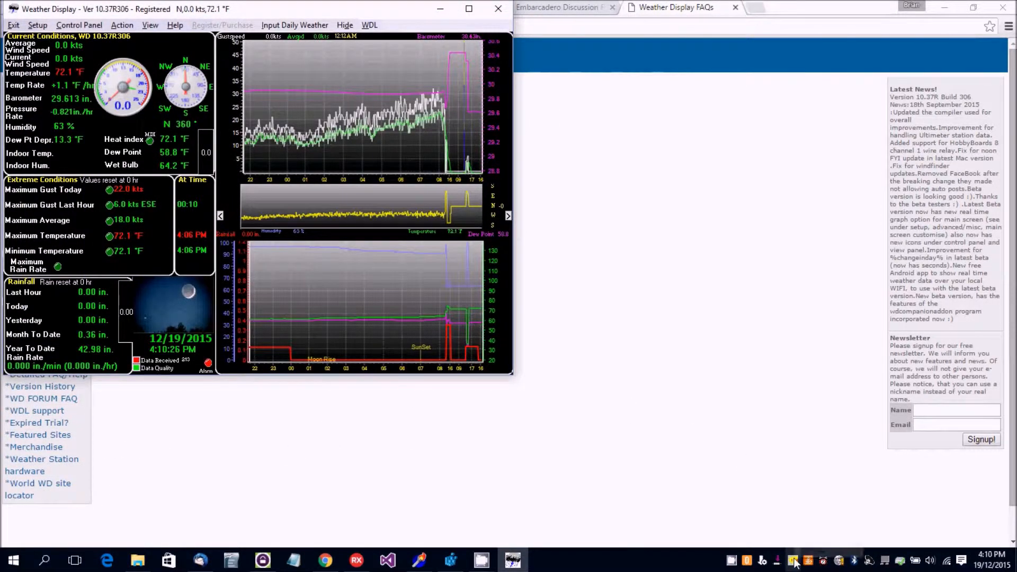
click(793, 560)
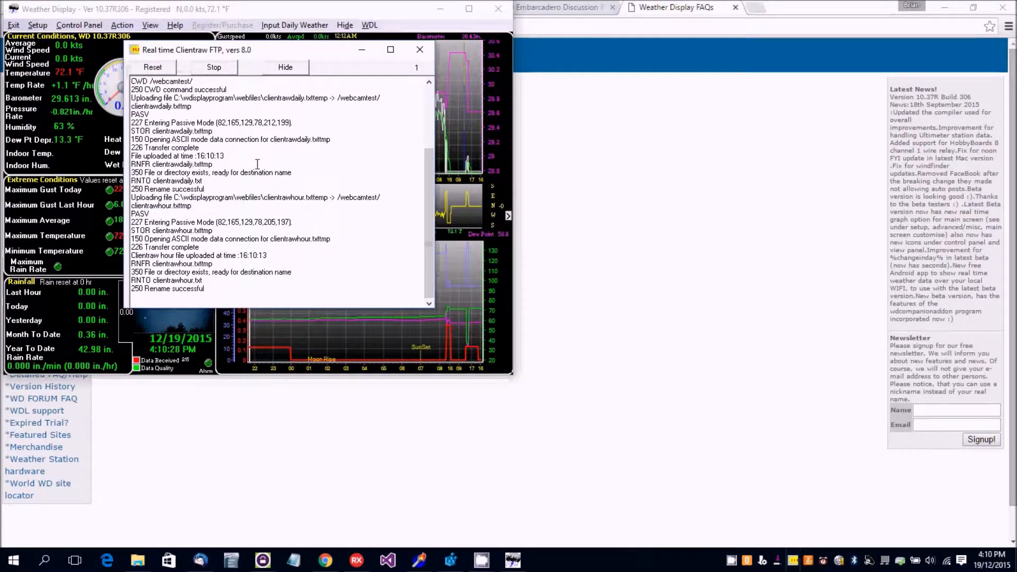